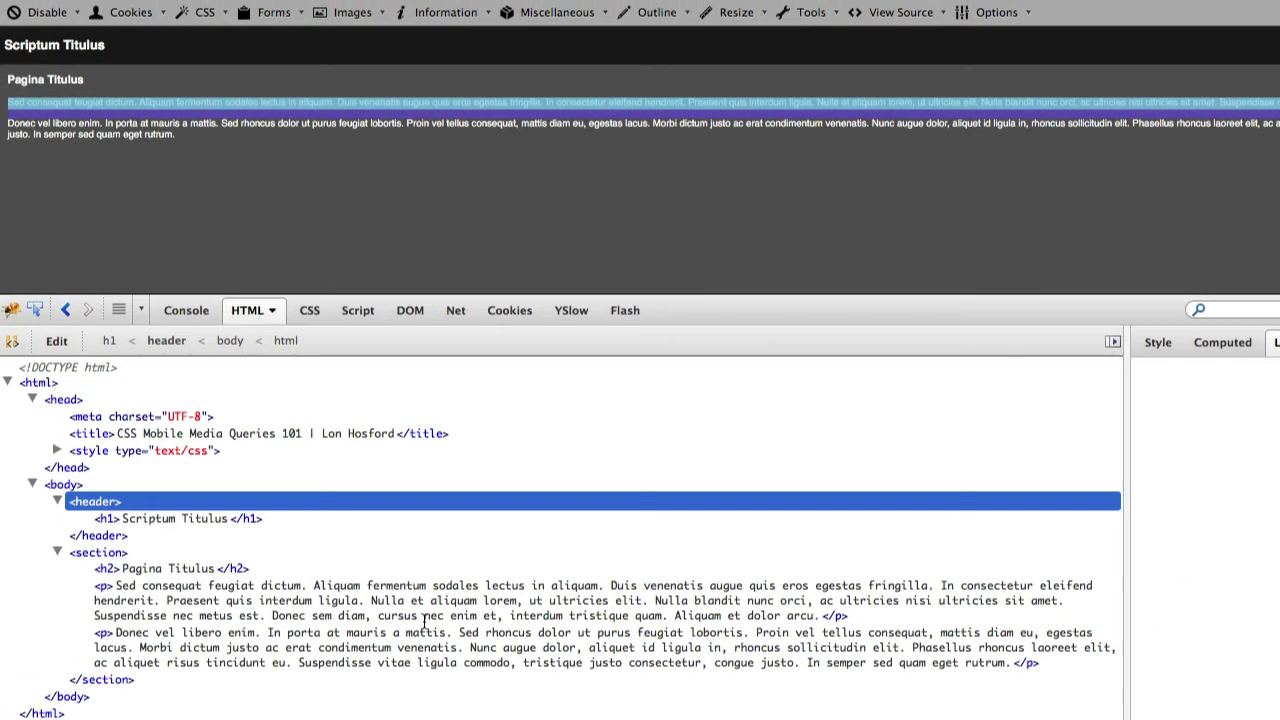
- Select the first <p> element inside <section> in the HTML panel
{"action": "left_click", "coordinate": [92, 552]}
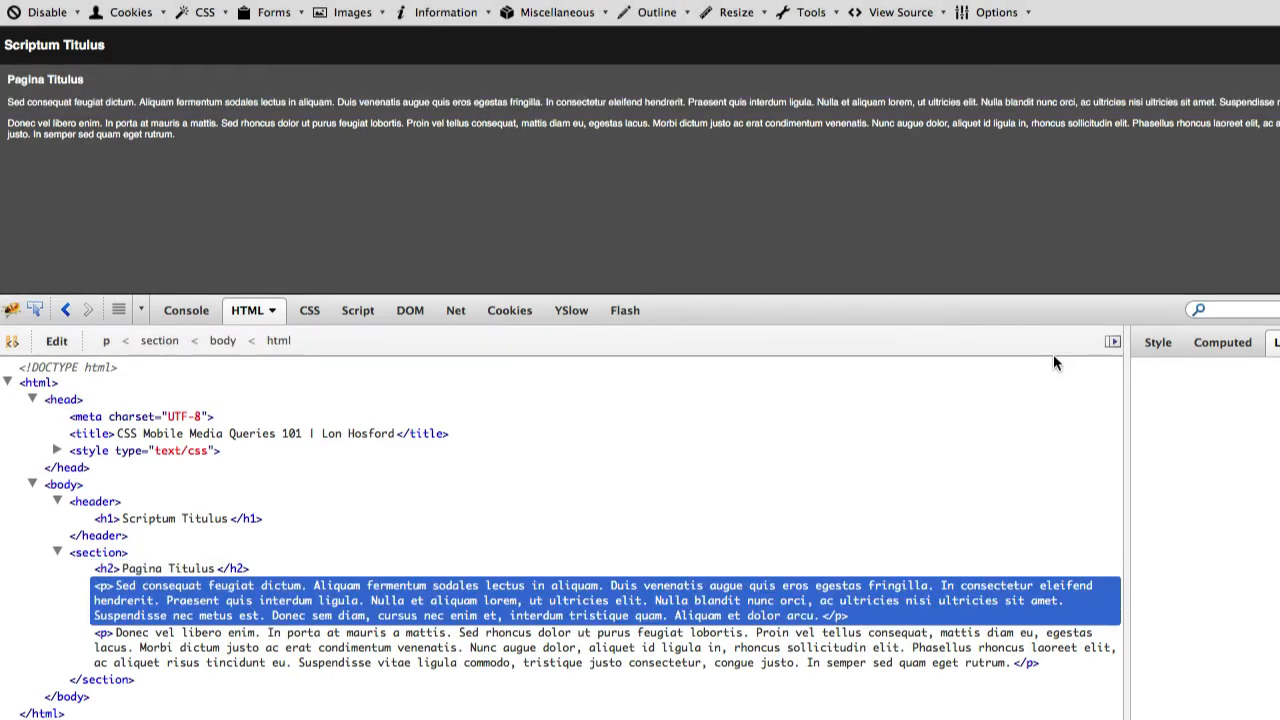
{"action": "mouse_move", "coordinate": [808, 464]}
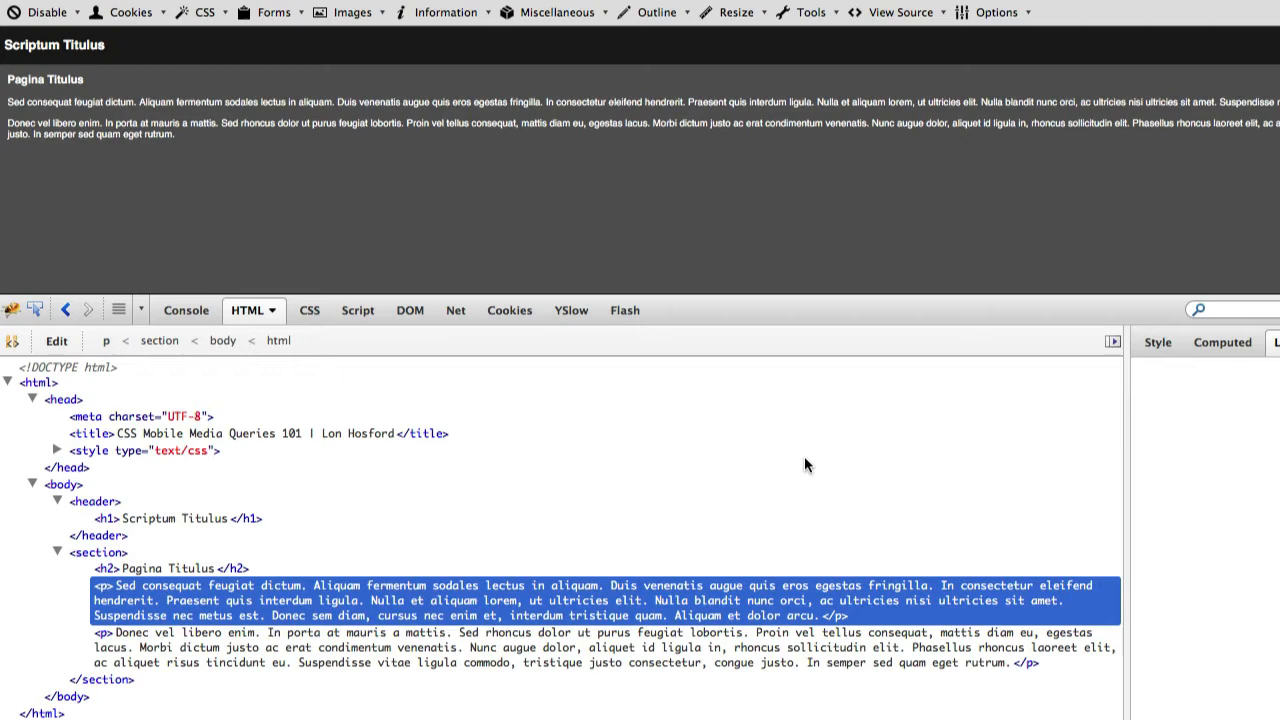
{"action": "mouse_move", "coordinate": [56, 452]}
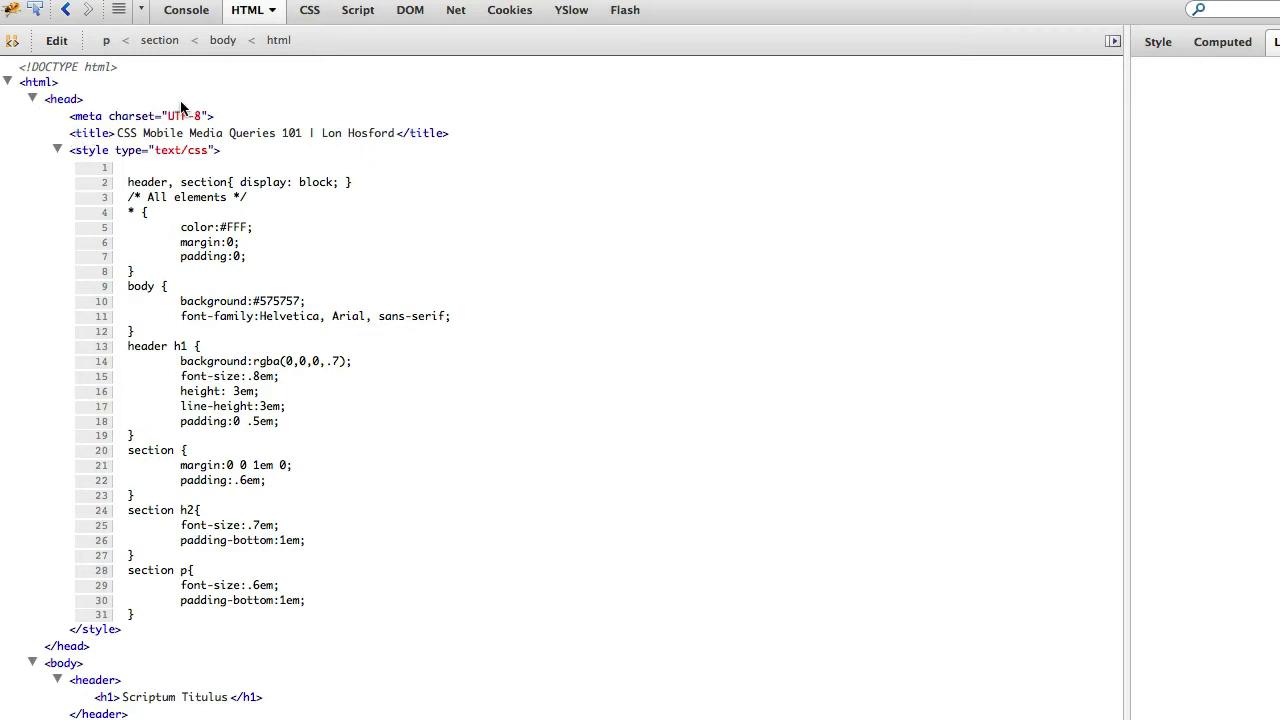
{"action": "mouse_move", "coordinate": [310, 12]}
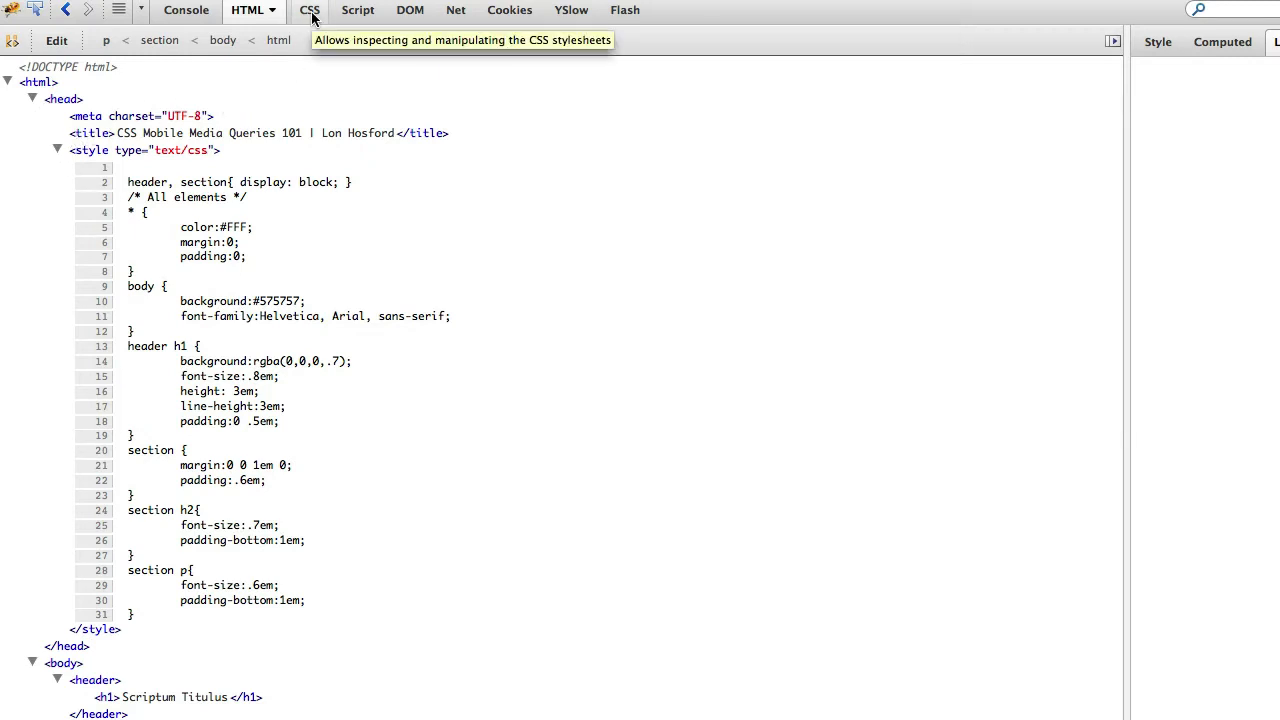